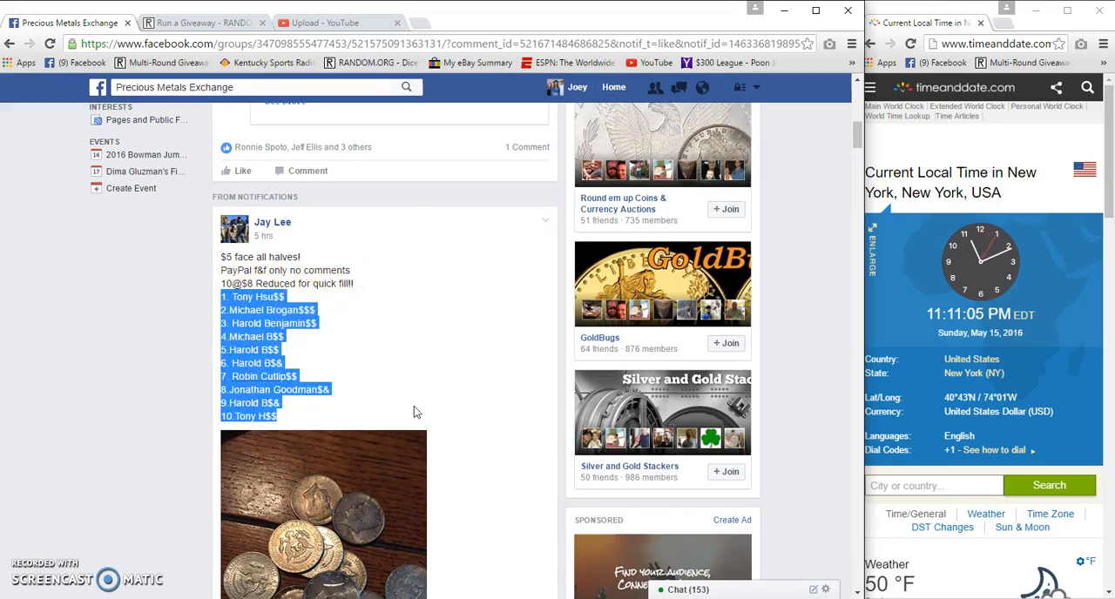
- Scroll down the giveaway post to reach the comments and post 'Live'
scroll(down, 3)
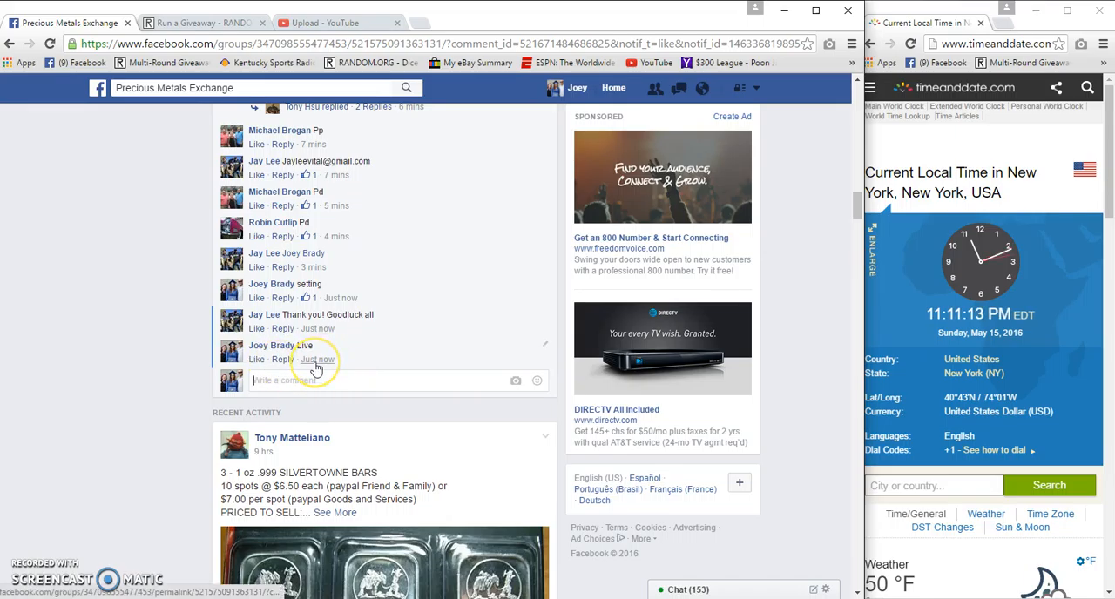
mouse_move(317, 359)
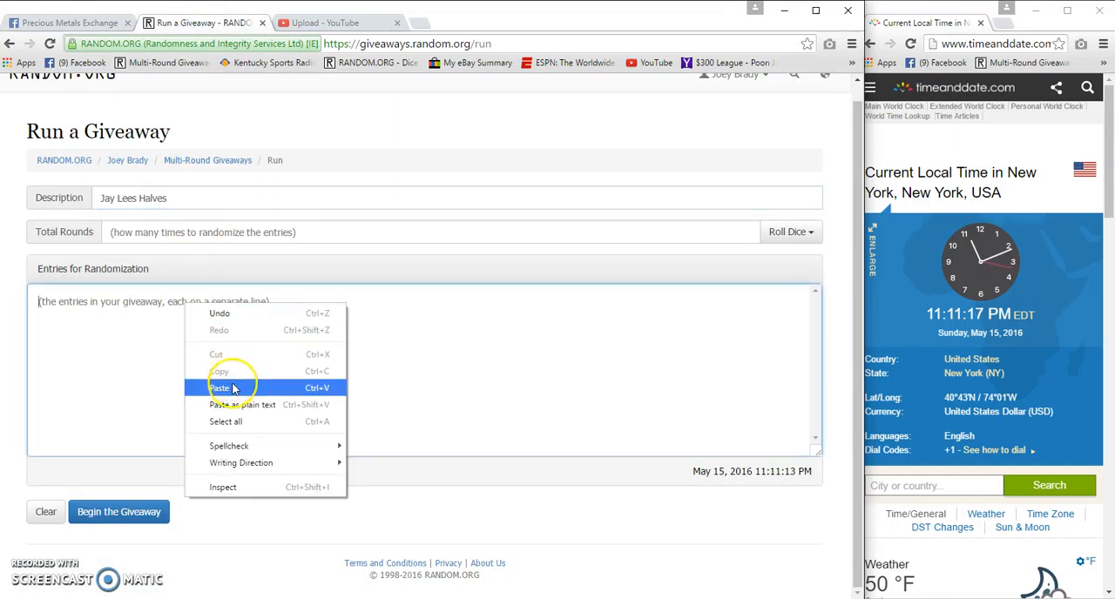
- Paste the ten entries and roll 2d6 to set Total Rounds to 11
click(219, 387)
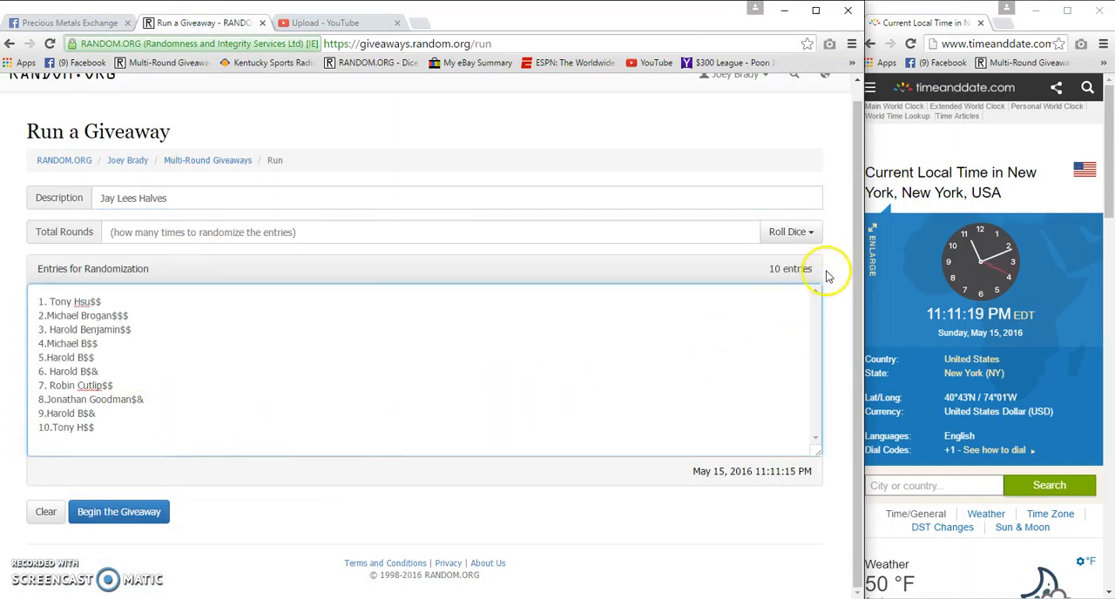
click(789, 232)
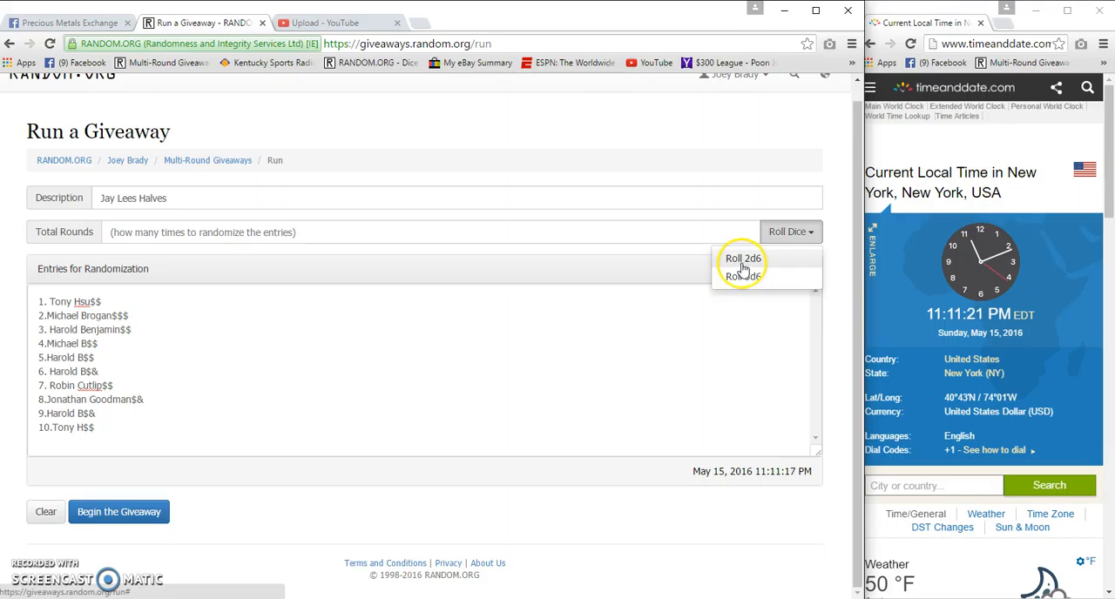
click(742, 258)
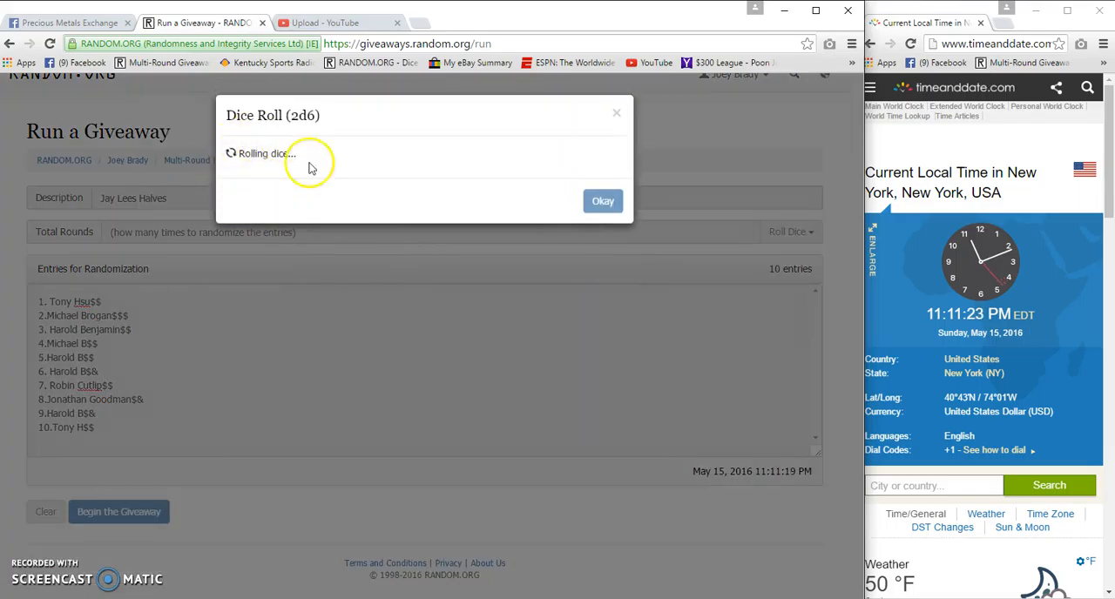
click(602, 200)
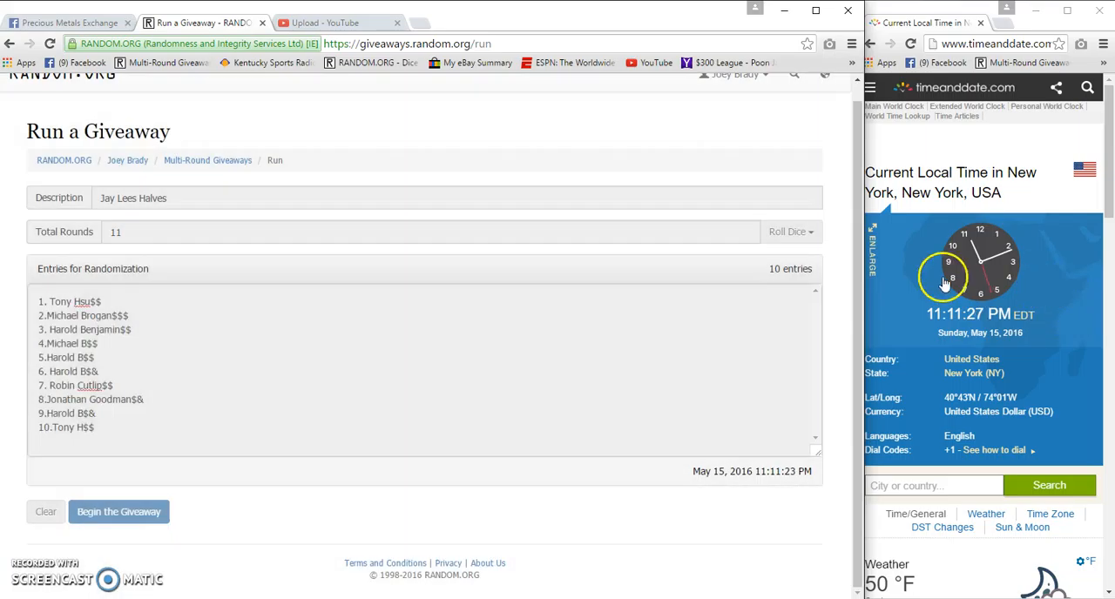
- Begin the giveaway and run Next Round repeatedly through round 10, then return to Facebook
click(118, 512)
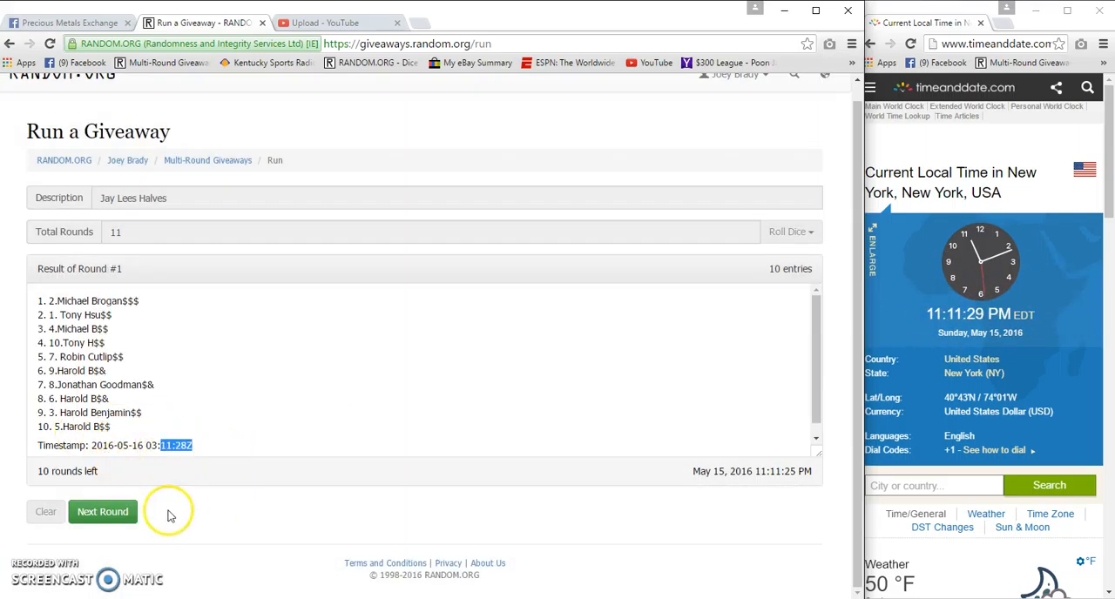
click(101, 512)
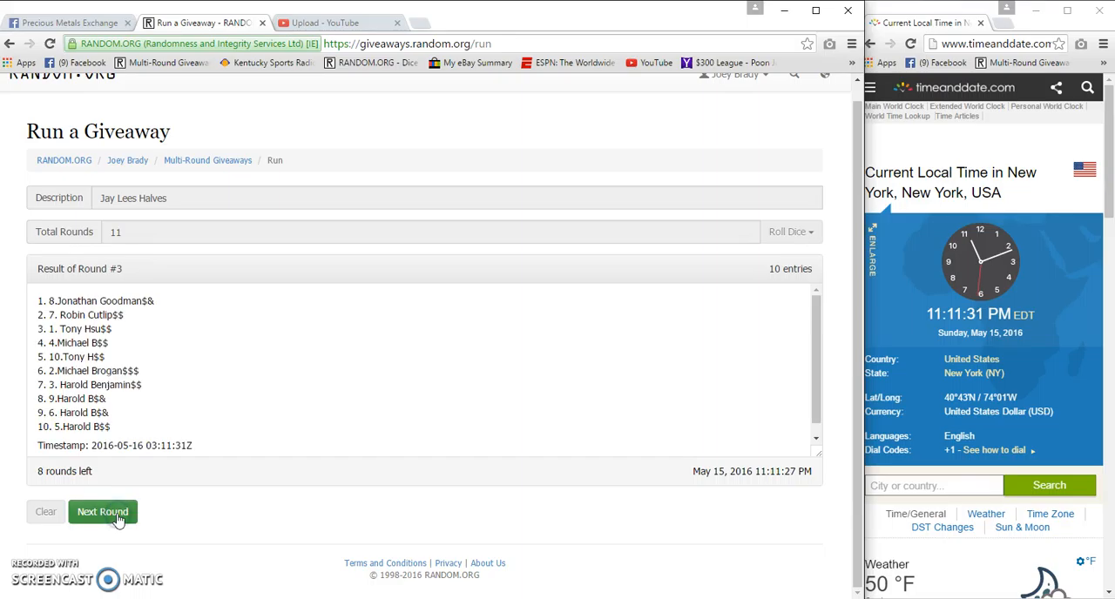
click(101, 512)
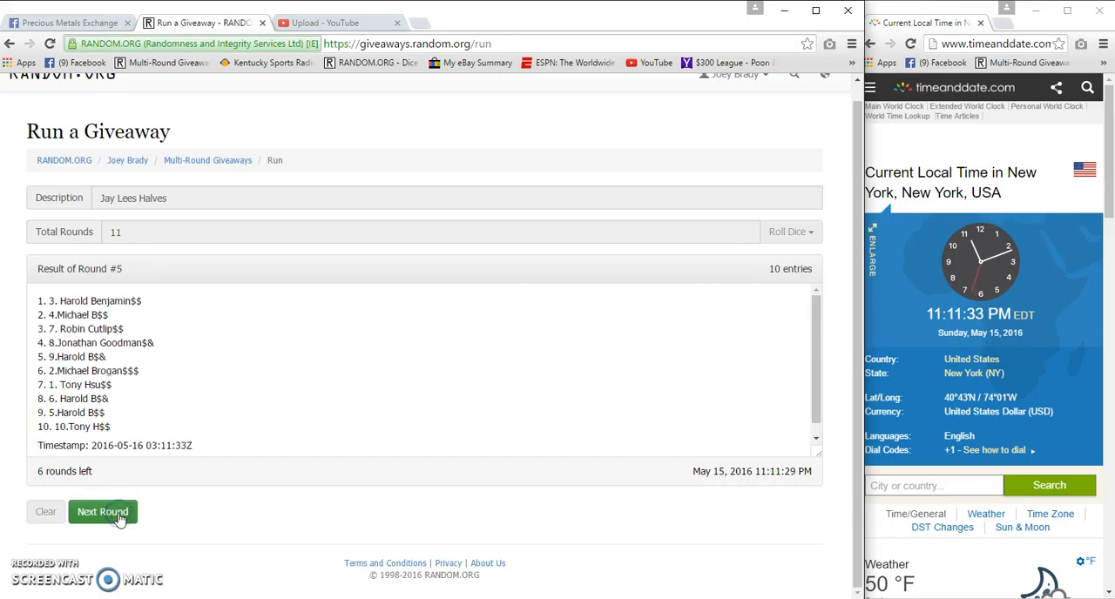
click(102, 513)
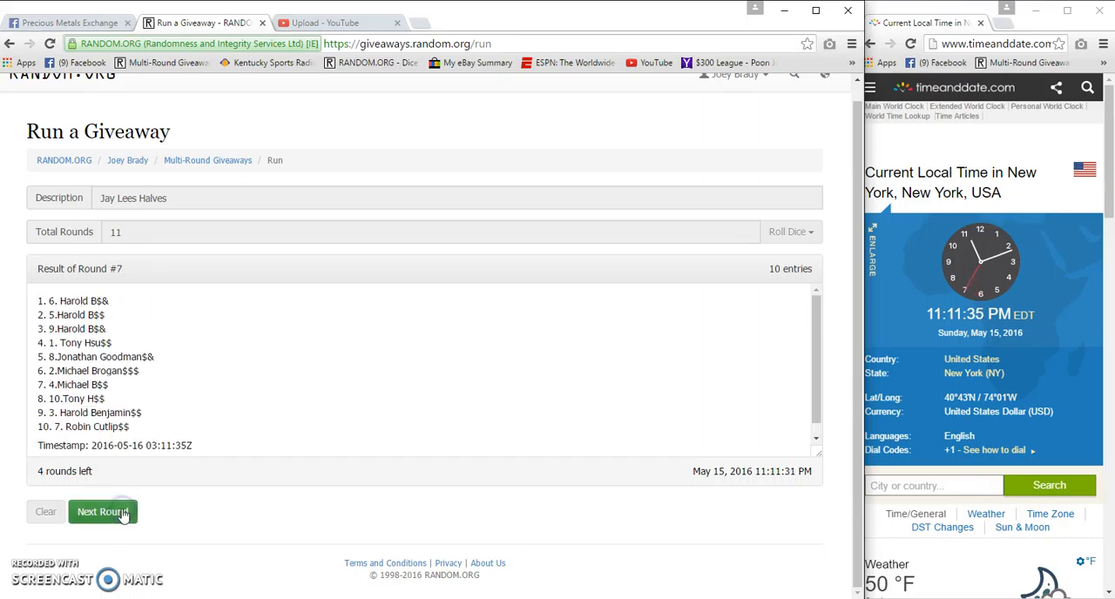
click(103, 512)
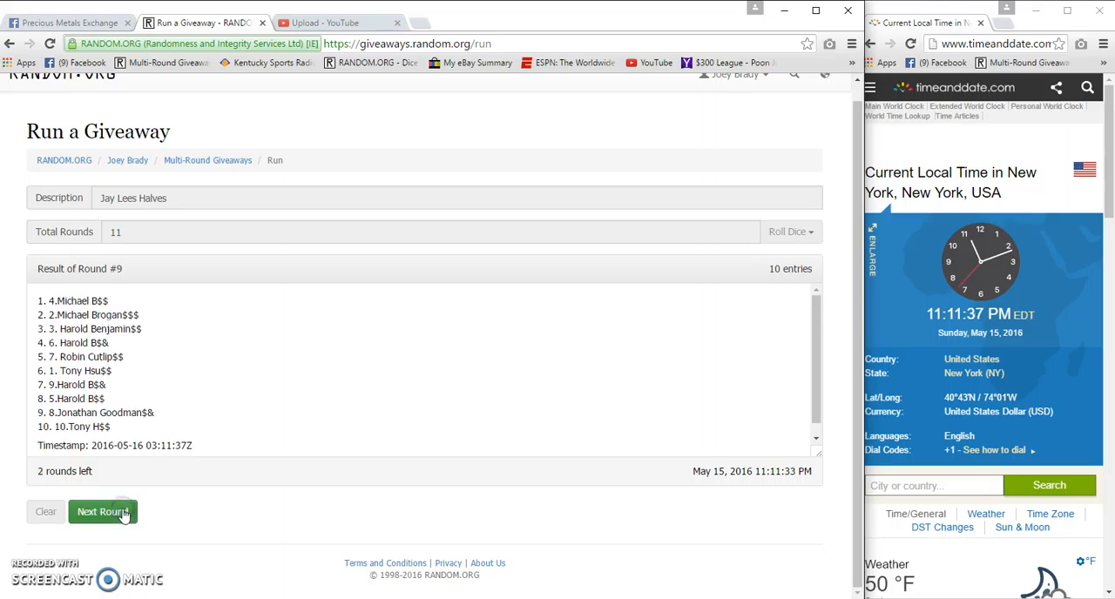
click(101, 513)
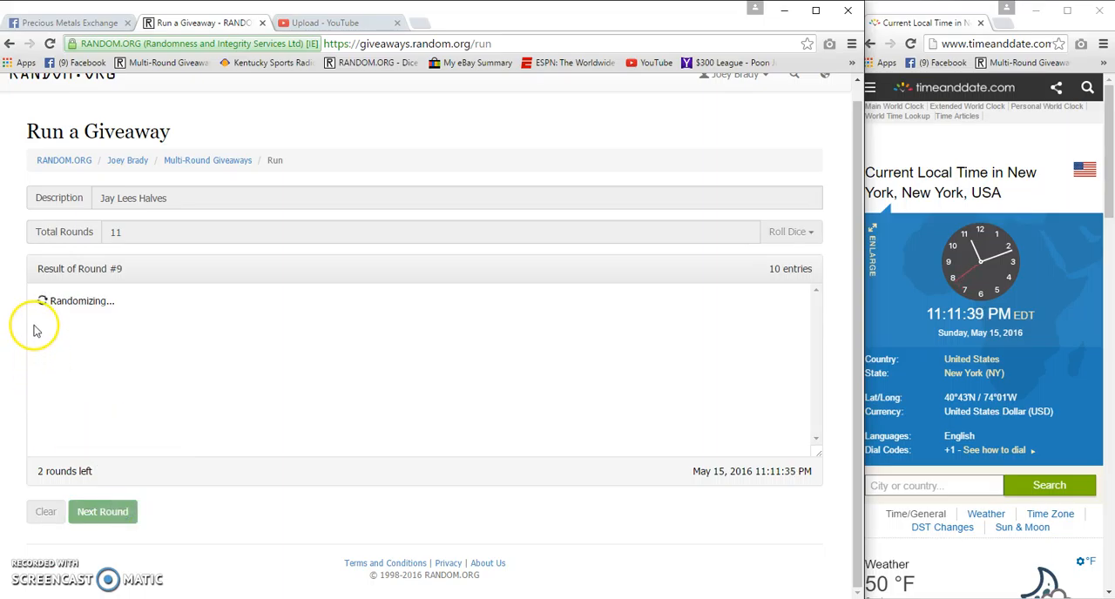
click(101, 512)
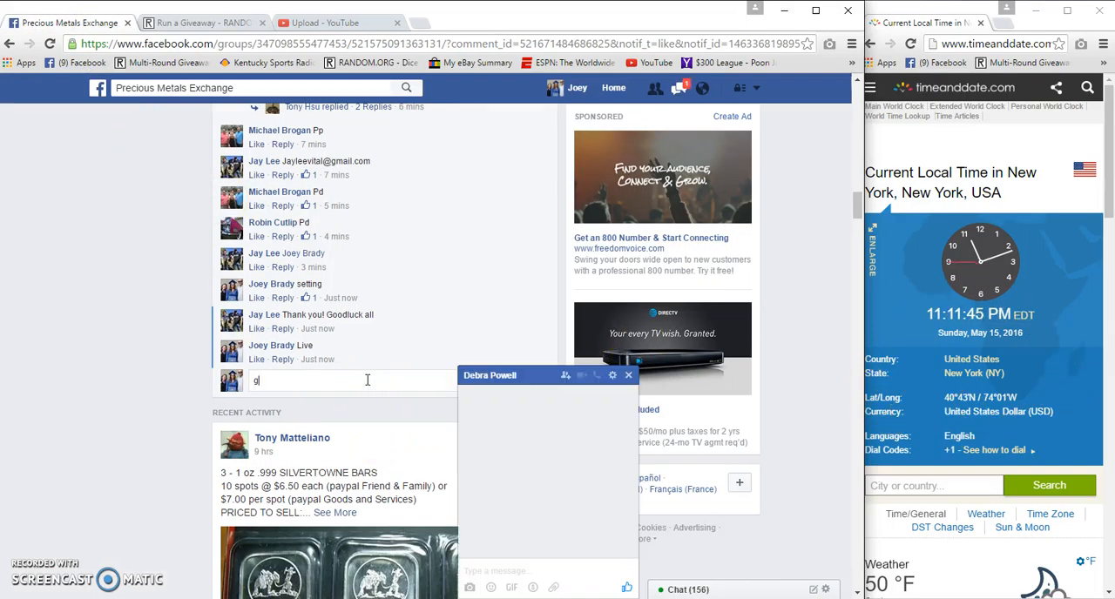
- Comment 'good luck final roll' on the post and return to the running giveaway
text(good luck final ro)
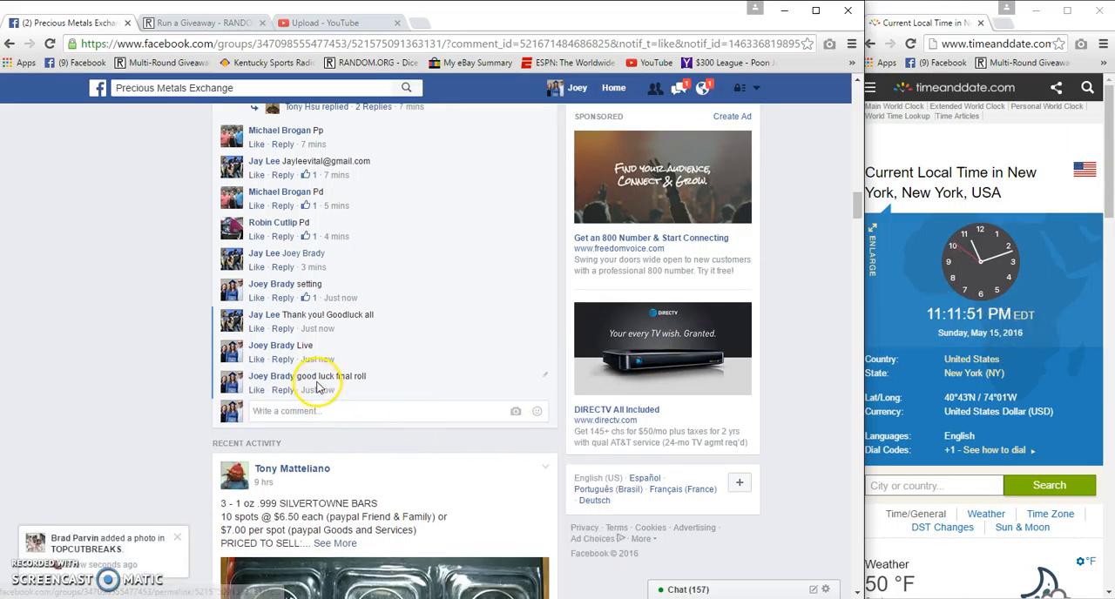
mouse_move(321, 390)
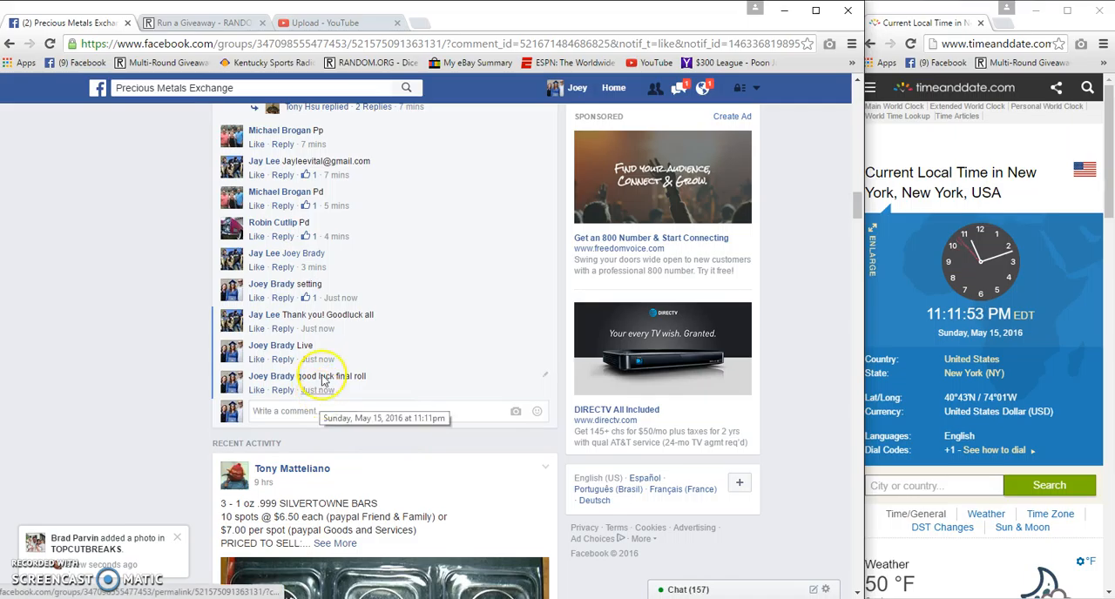
click(202, 21)
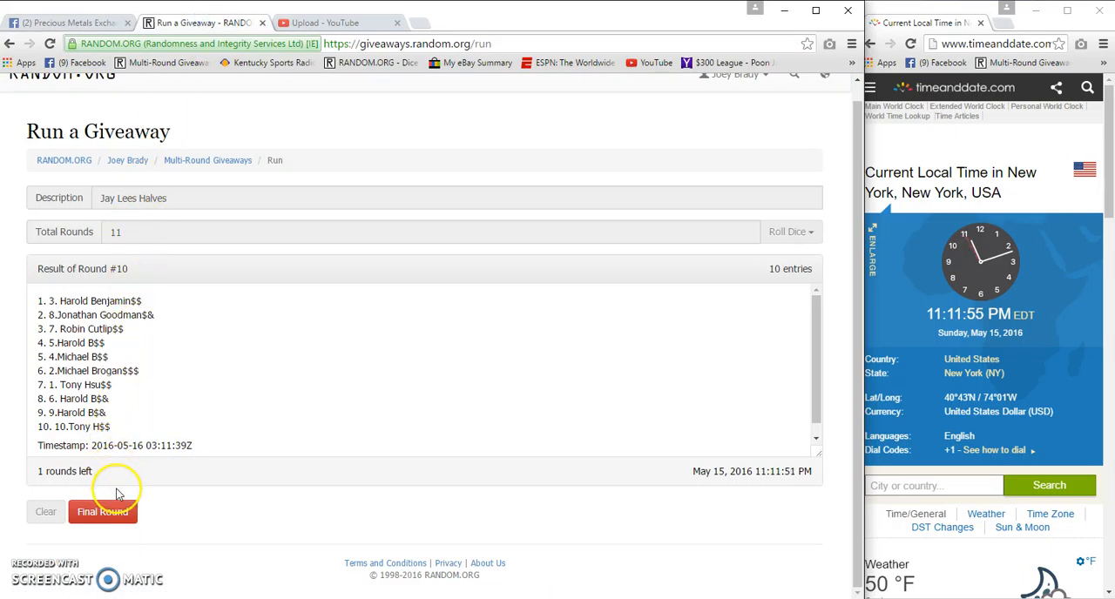
- Run the final round, then begin a new Facebook comment starting with 'Do'
click(101, 512)
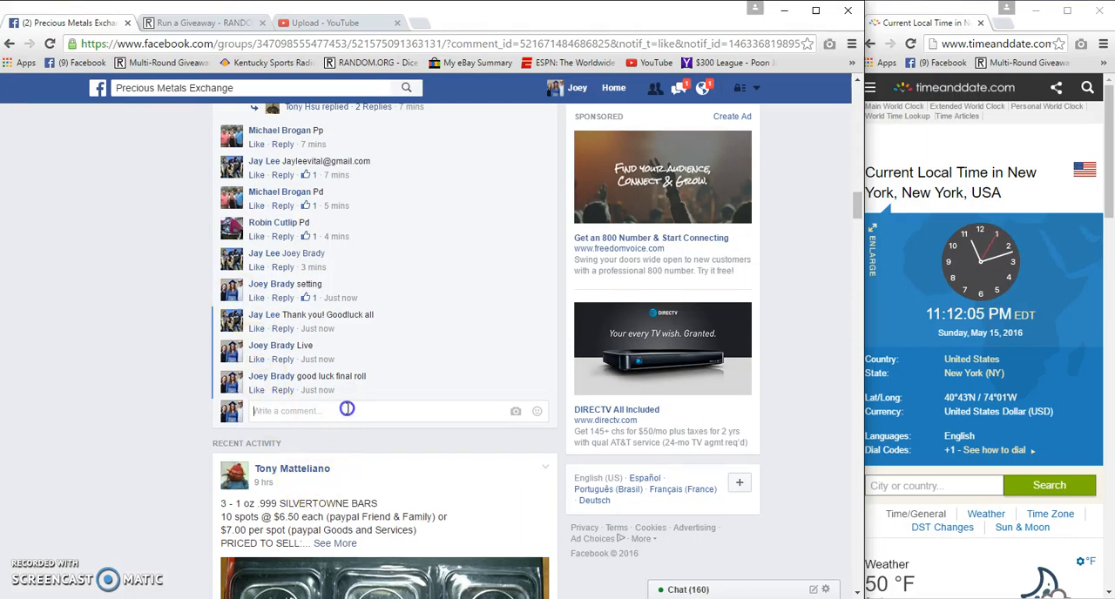
text(Do)
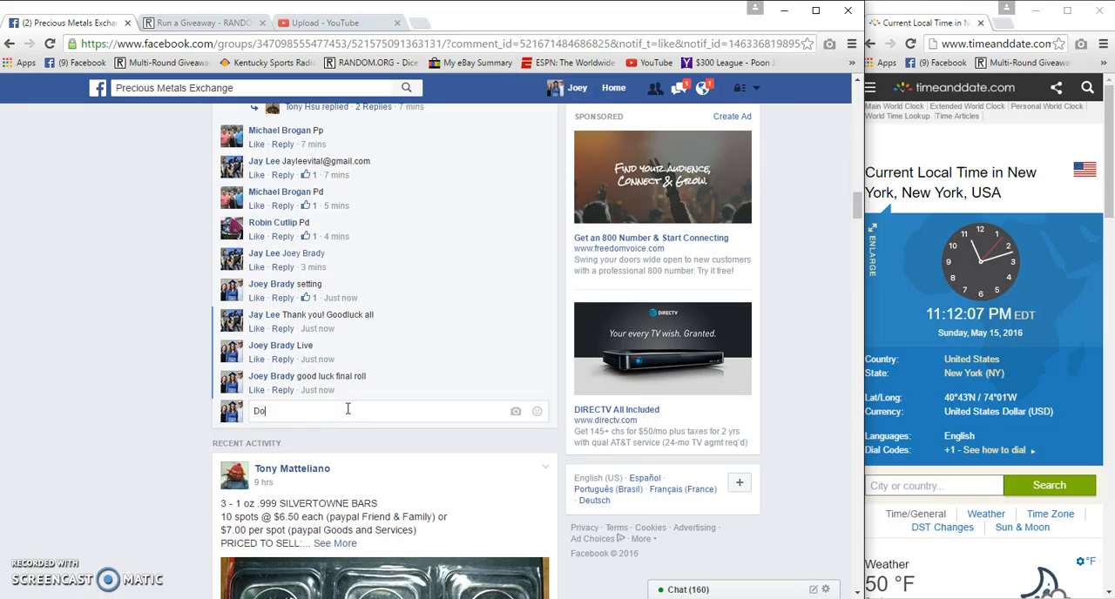